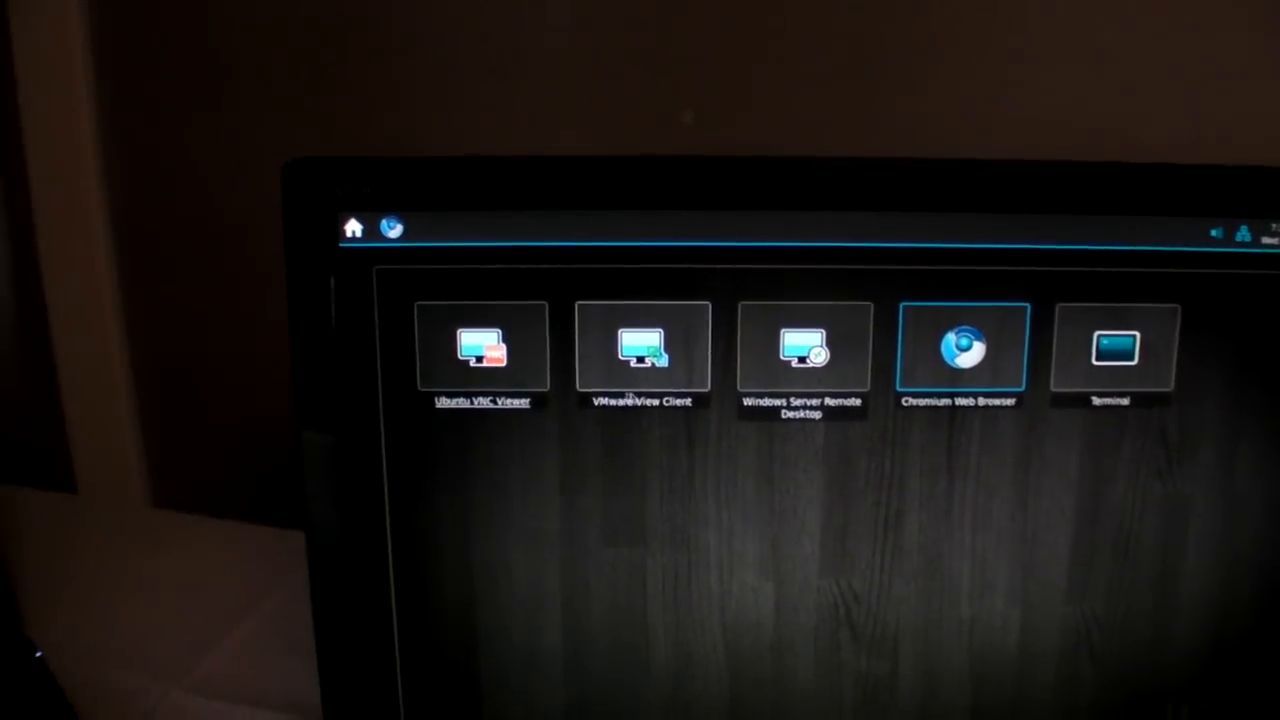
Launch the Windows Server Remote Desktop session from the kiosk home screen tile.
{"action": "left_click", "coordinate": [800, 350]}
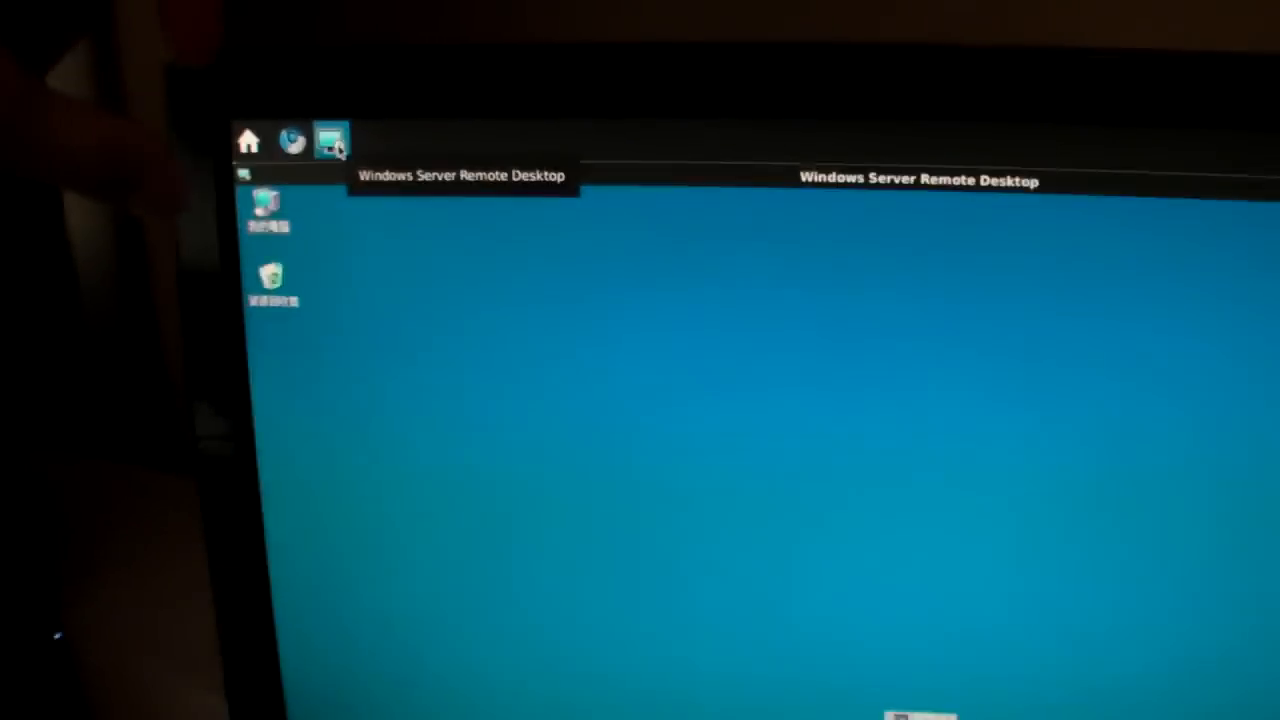
{"action": "right_click", "coordinate": [330, 140]}
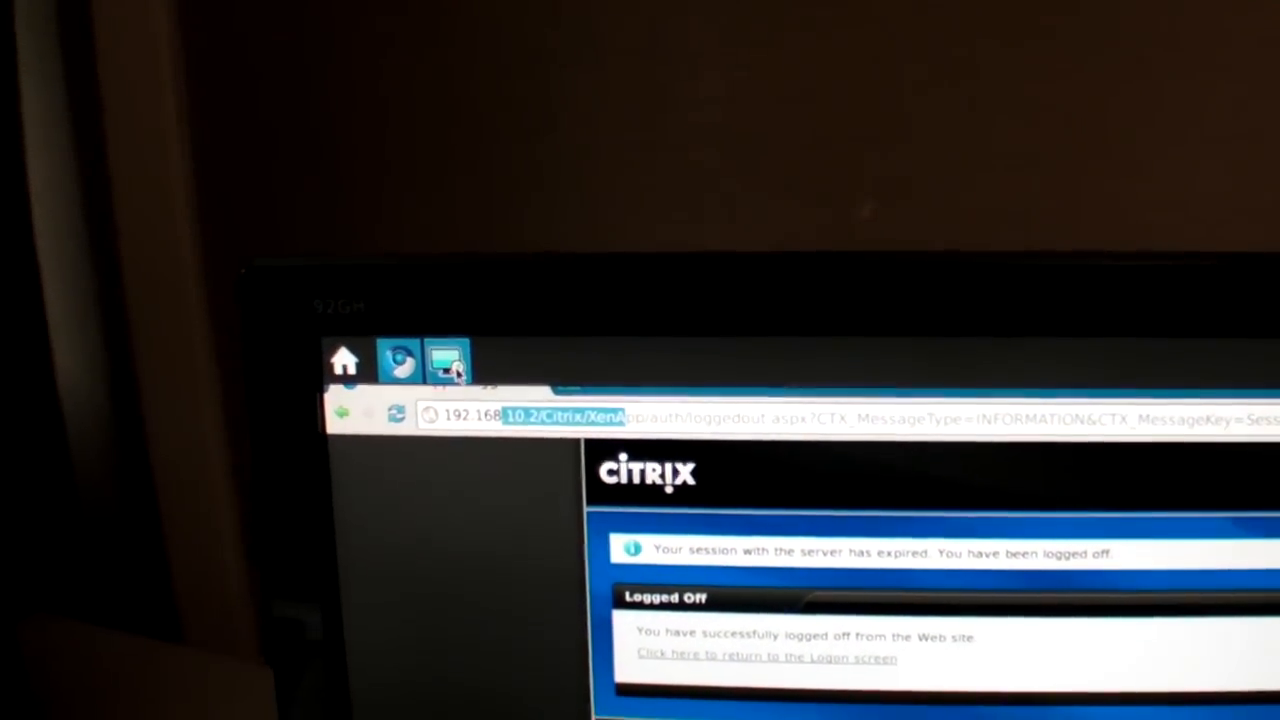
{"action": "mouse_move", "coordinate": [450, 370]}
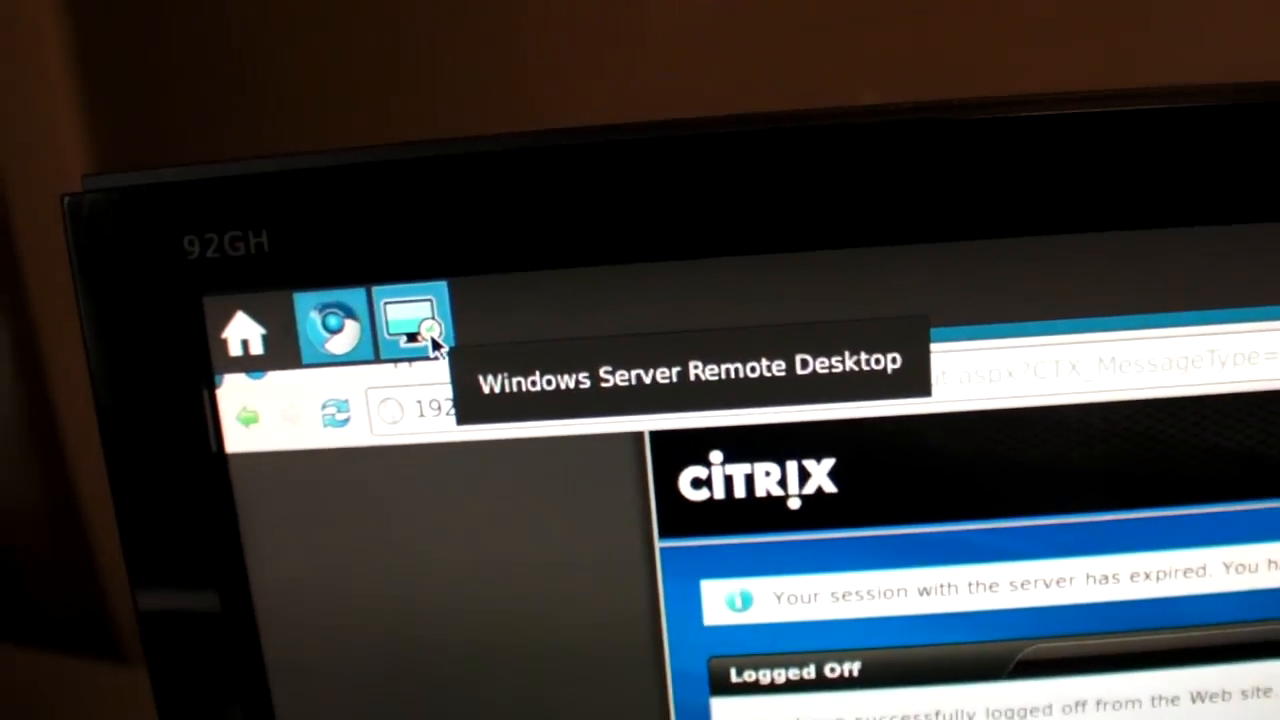
Show the window menu for the Remote Desktop session from its launcher taskbar icon.
{"action": "right_click", "coordinate": [416, 320]}
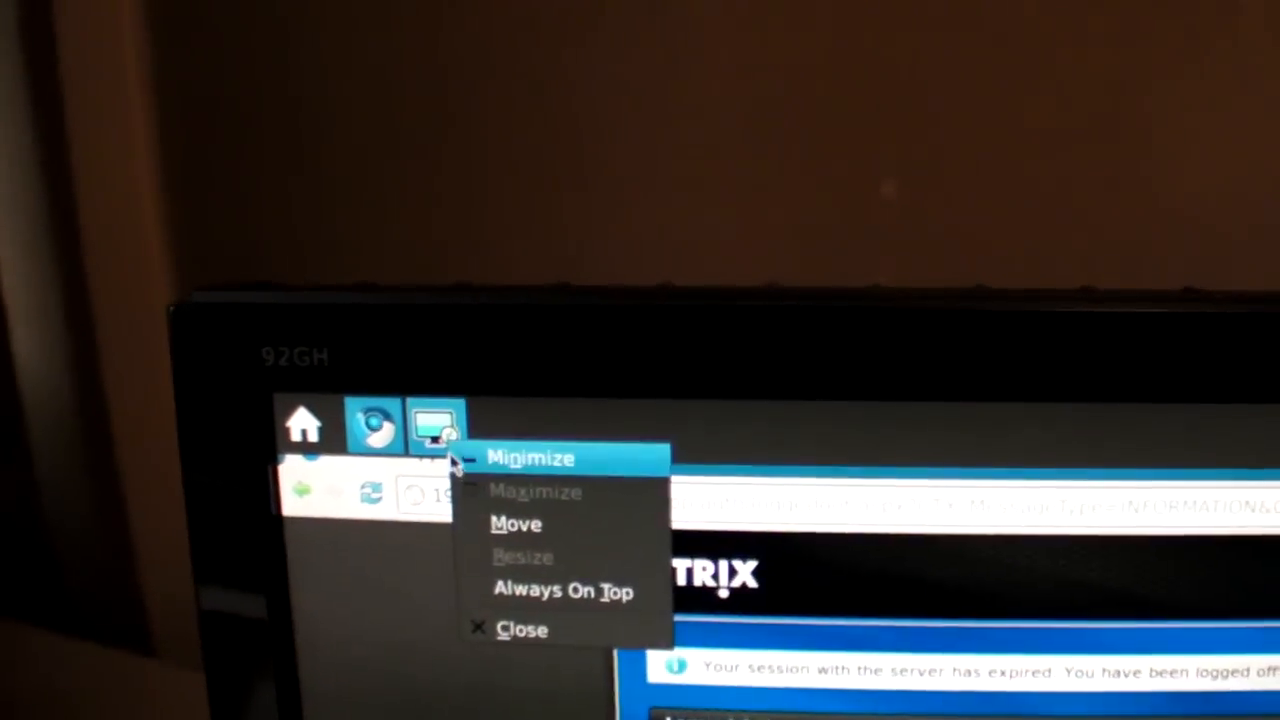